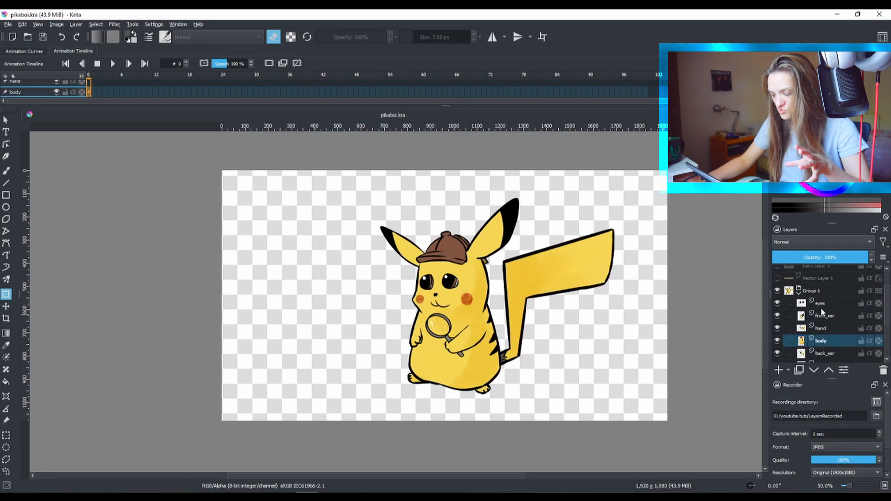
Step: Launch the Export Layers script from the Tools > Scripts menu
{"action": "left_click", "coordinate": [820, 303]}
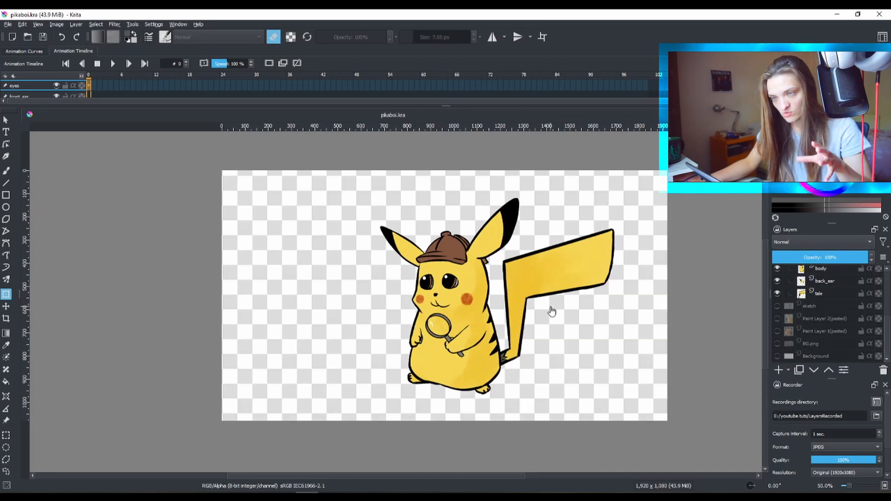
{"action": "mouse_move", "coordinate": [796, 294]}
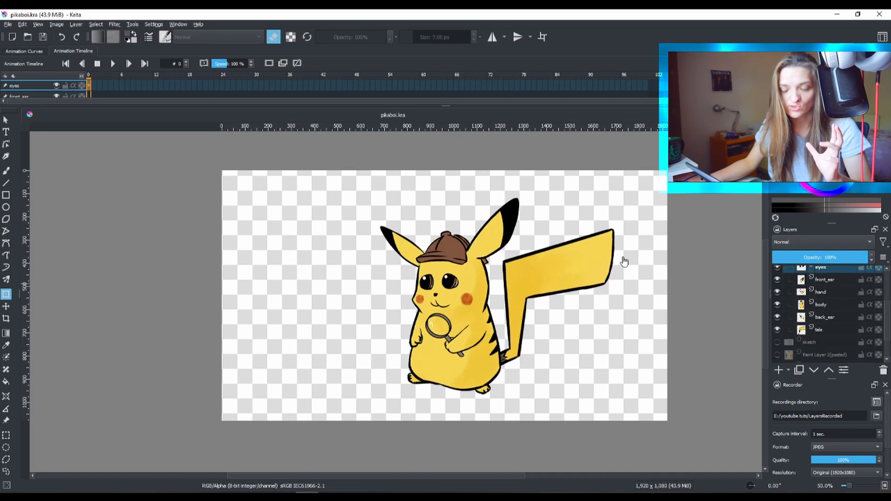
{"action": "mouse_move", "coordinate": [132, 24]}
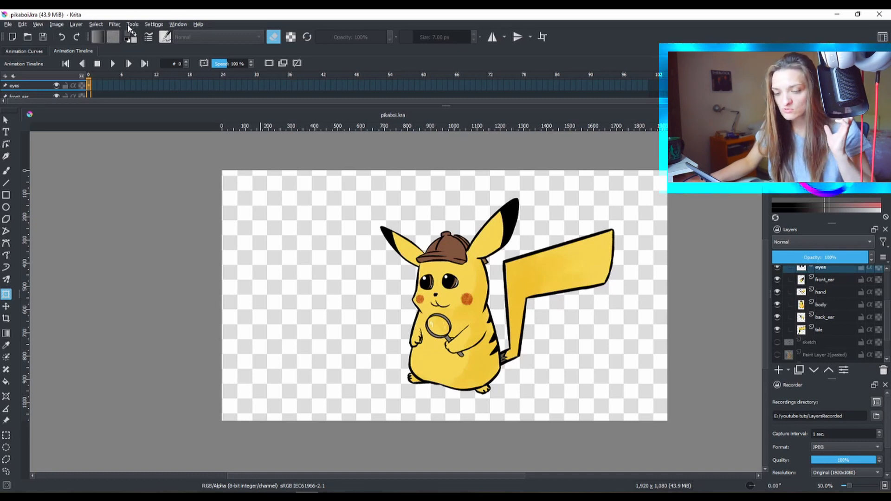
{"action": "left_click", "coordinate": [132, 24]}
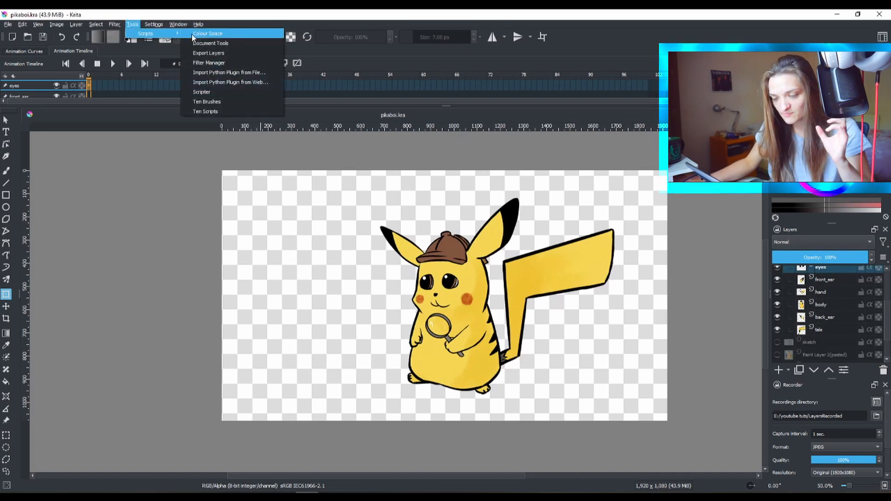
{"action": "left_click", "coordinate": [208, 53]}
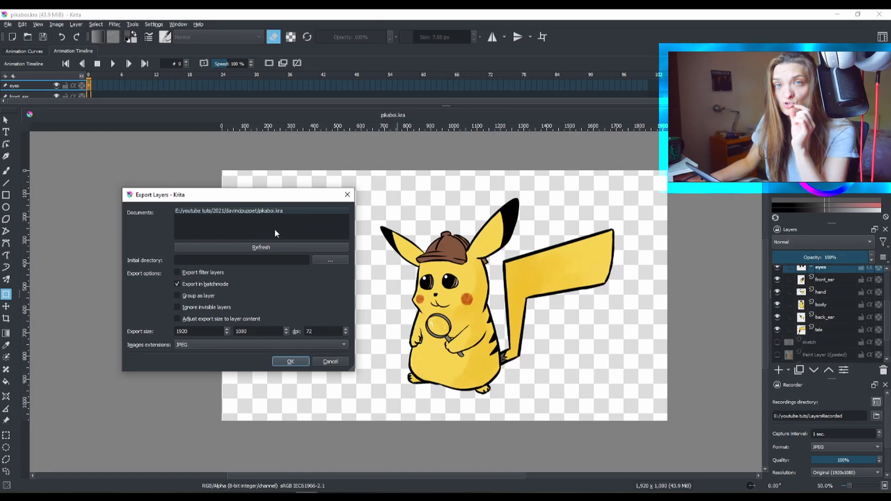
{"action": "mouse_move", "coordinate": [457, 252]}
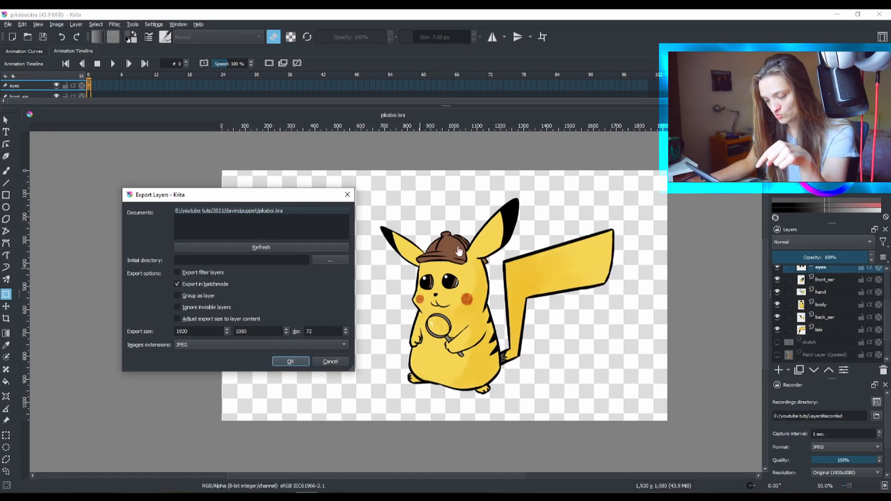
{"action": "mouse_move", "coordinate": [494, 315]}
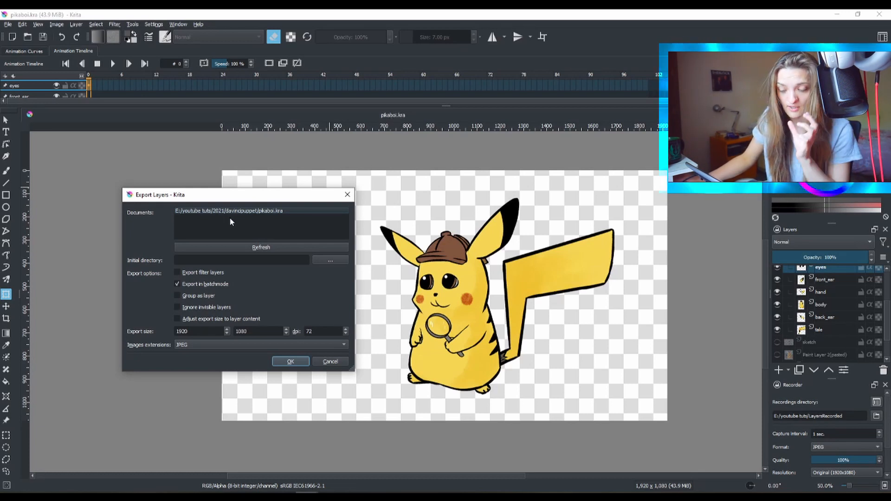
Step: Set export format to PNG, ignore invisible layers, and begin picking the initial directory
{"action": "left_click", "coordinate": [242, 212]}
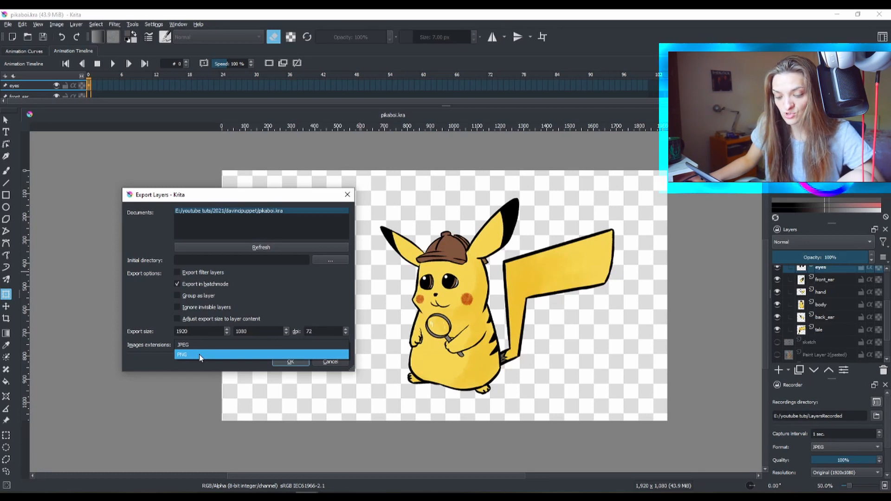
{"action": "left_click", "coordinate": [182, 355]}
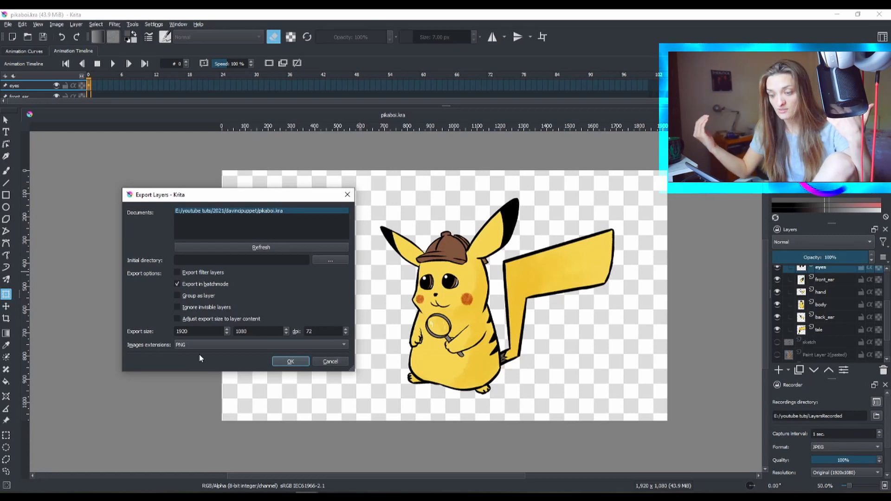
{"action": "mouse_move", "coordinate": [204, 347]}
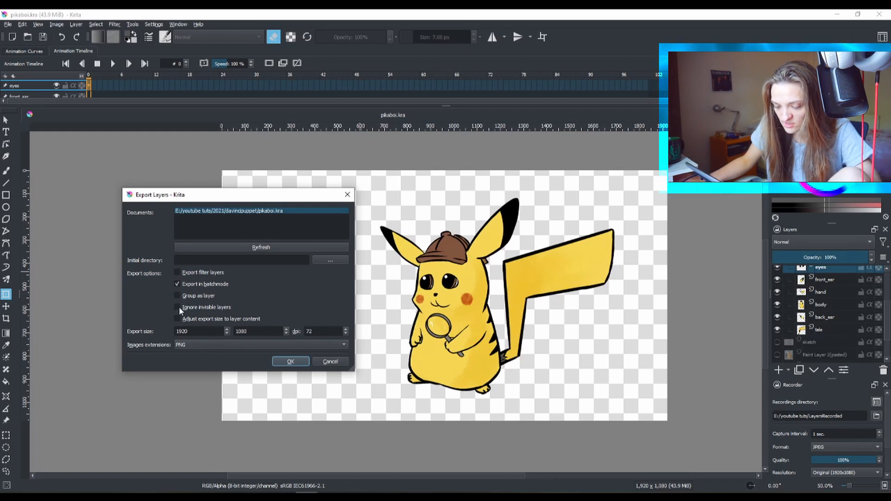
{"action": "left_click", "coordinate": [177, 307]}
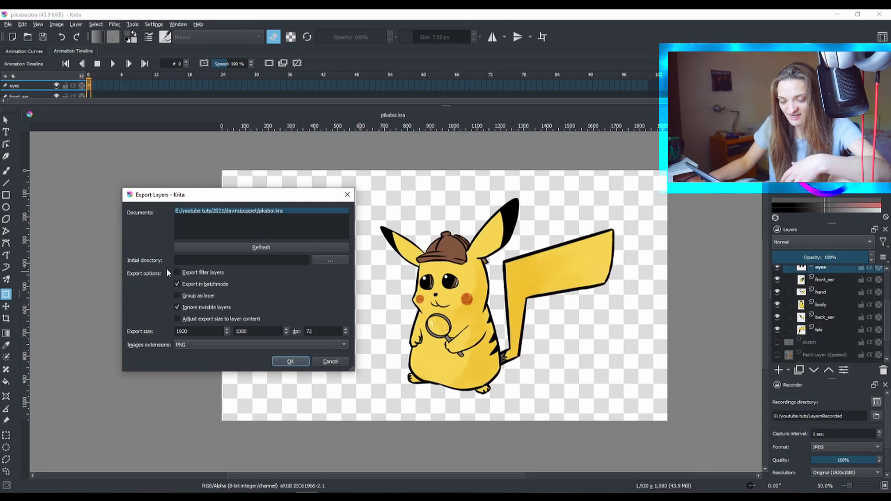
{"action": "left_click", "coordinate": [330, 260]}
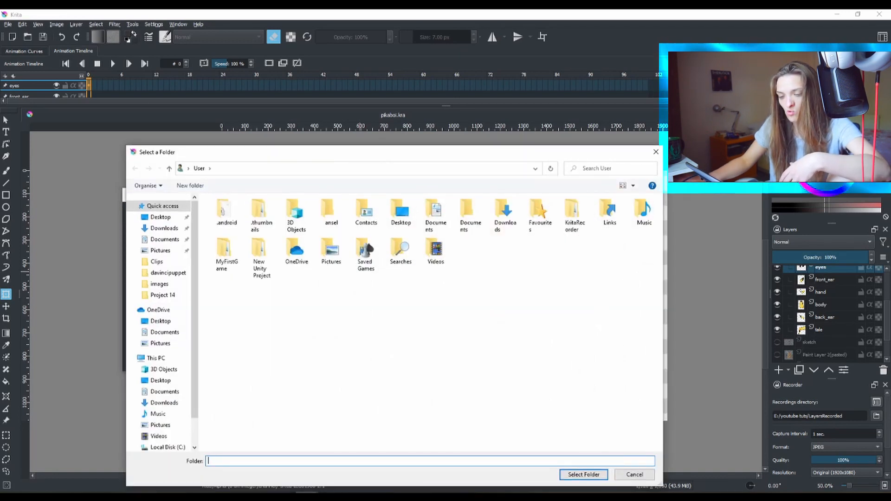
Step: Select E:/youtube tuts/2021/davincipuppet/New folder as the export directory
{"action": "left_click", "coordinate": [583, 475]}
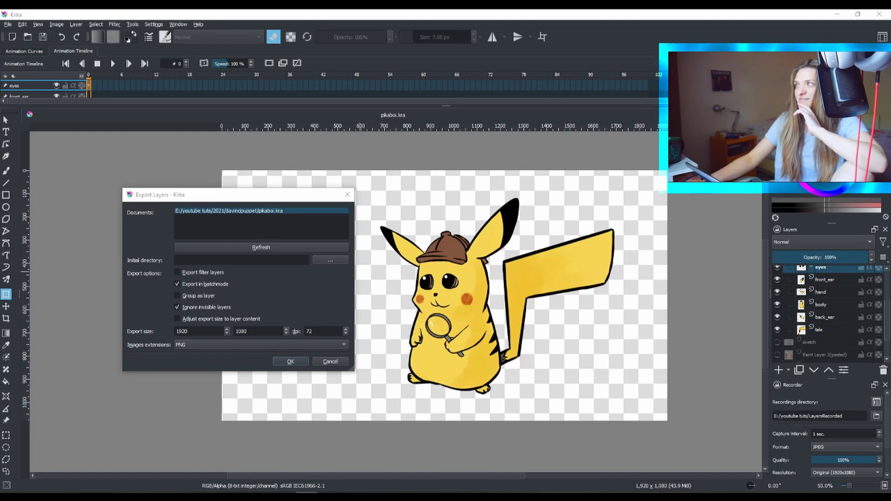
{"action": "left_click", "coordinate": [330, 260]}
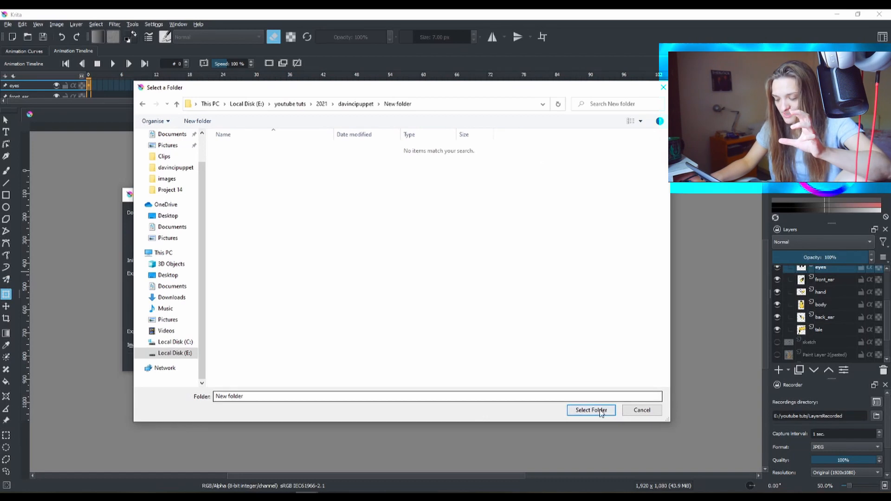
{"action": "left_click", "coordinate": [591, 410]}
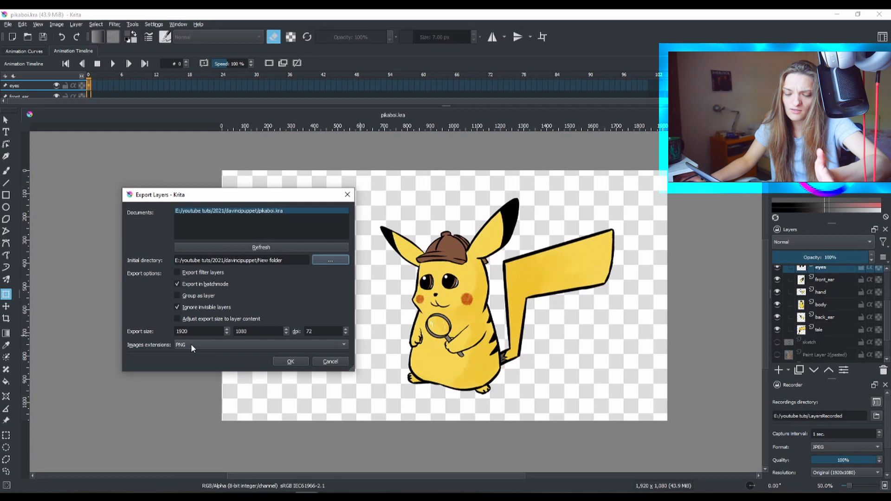
{"action": "mouse_move", "coordinate": [541, 173]}
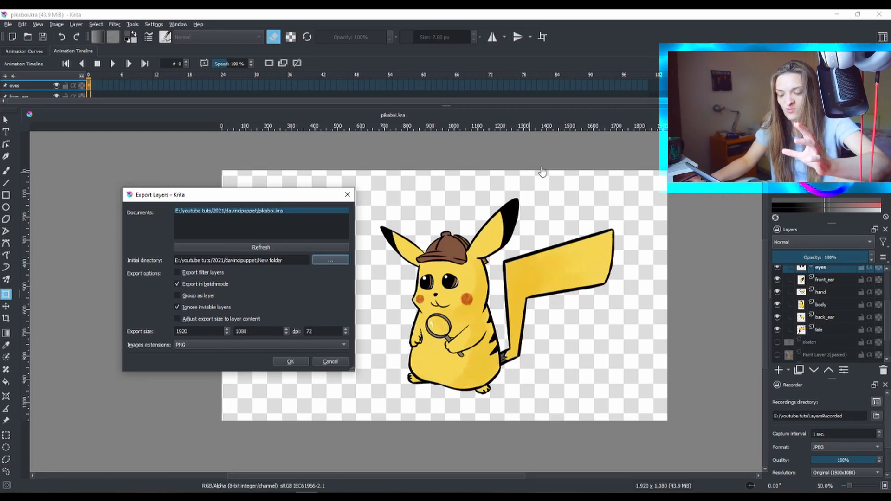
{"action": "mouse_move", "coordinate": [515, 323]}
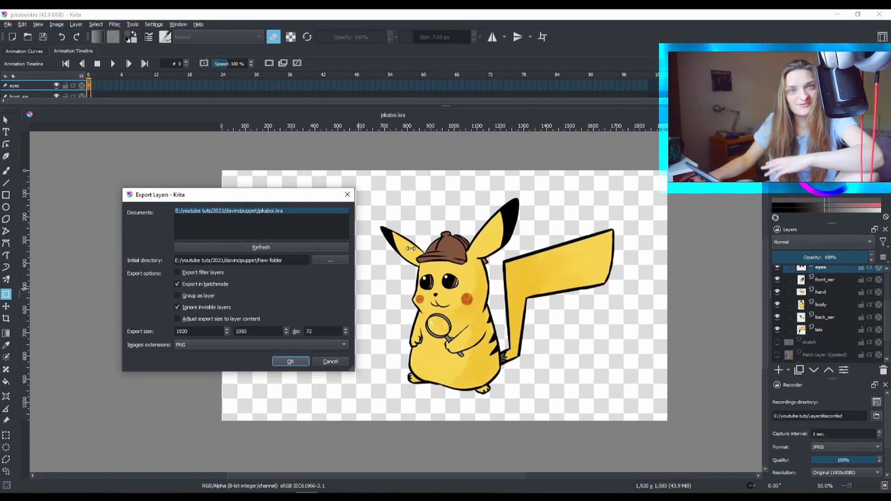
Step: Run the layer export, dismiss the completion message, and check the destination folder
{"action": "left_click", "coordinate": [291, 362]}
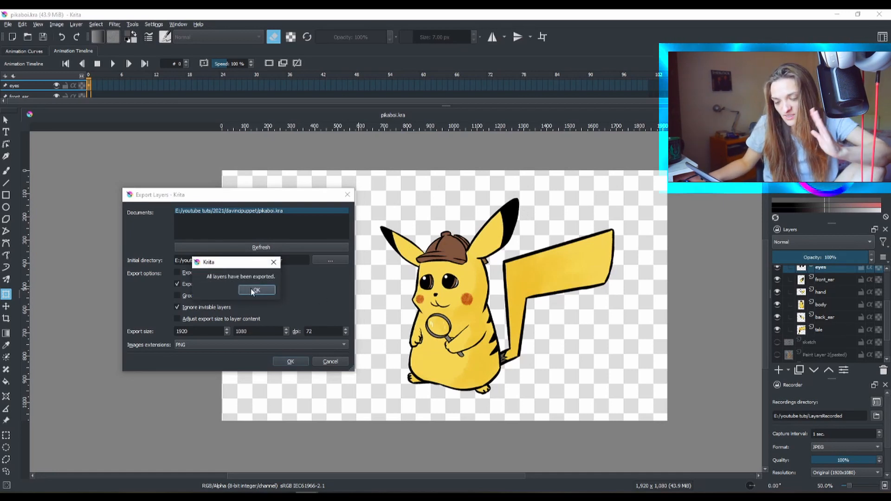
{"action": "left_click", "coordinate": [256, 290]}
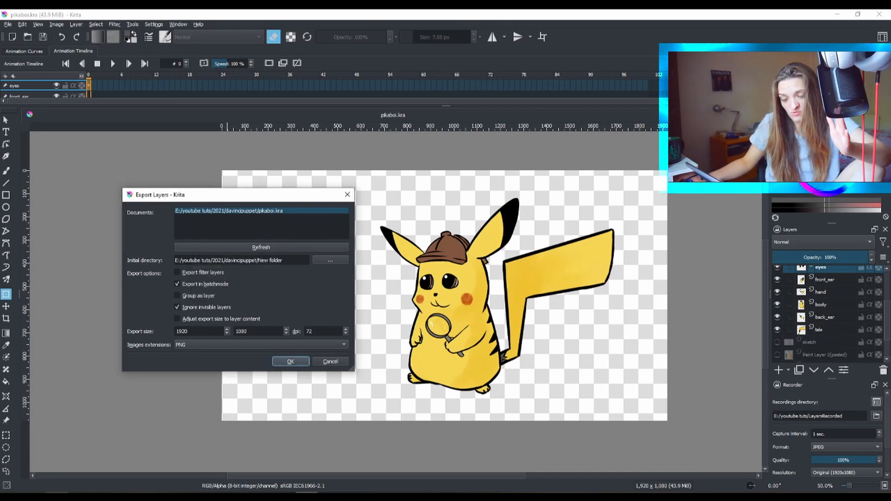
{"action": "left_click", "coordinate": [331, 260]}
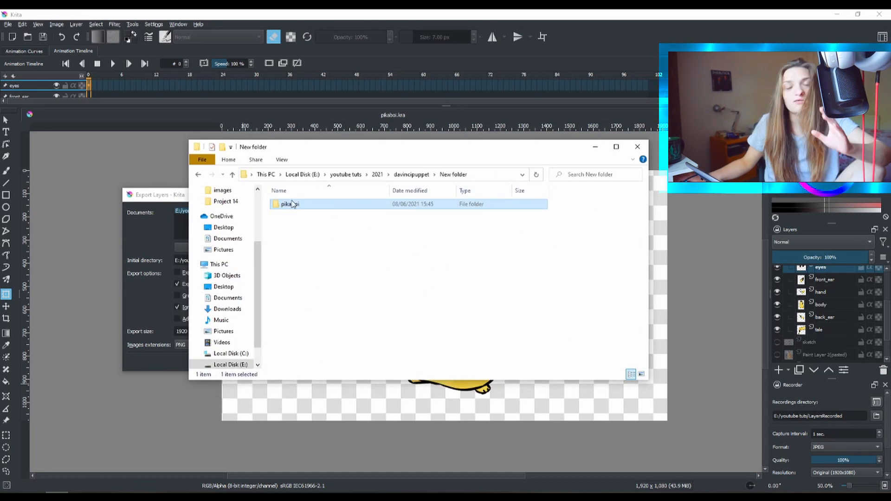
{"action": "mouse_move", "coordinate": [289, 204]}
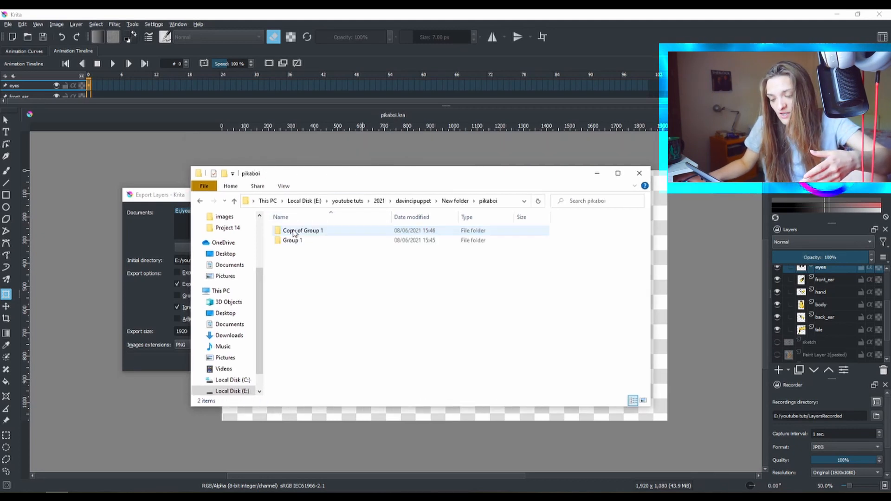
Step: Open pikaboi > Group 1 to view back_ear, body, eyes, front_ear, hand and tale
{"action": "left_click", "coordinate": [292, 240]}
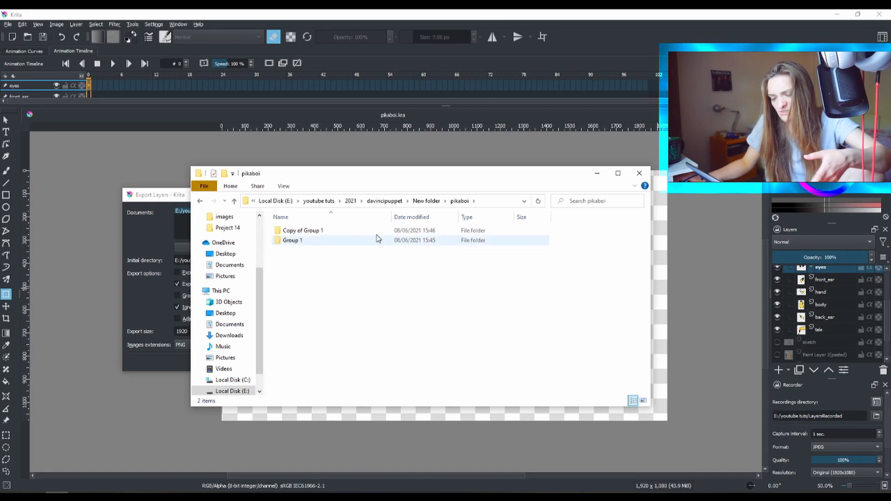
{"action": "left_click", "coordinate": [292, 241]}
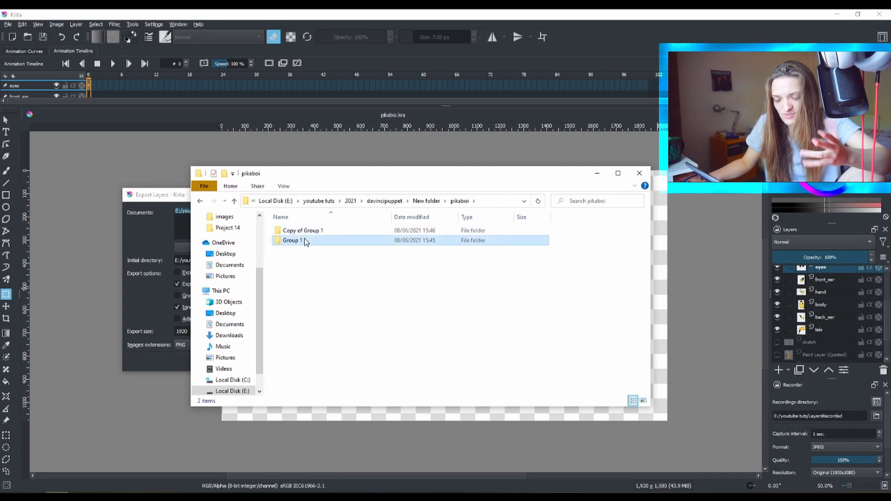
{"action": "double_click", "coordinate": [292, 240]}
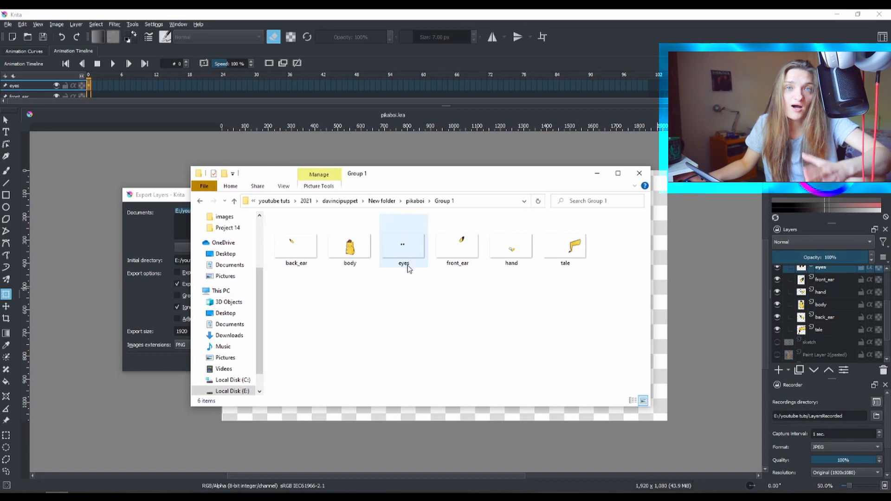
{"action": "left_click", "coordinate": [296, 242]}
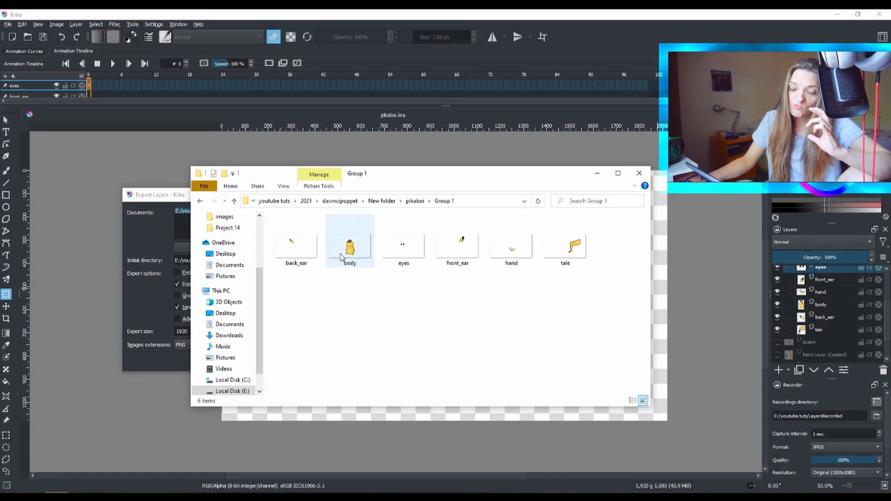
{"action": "mouse_move", "coordinate": [368, 256]}
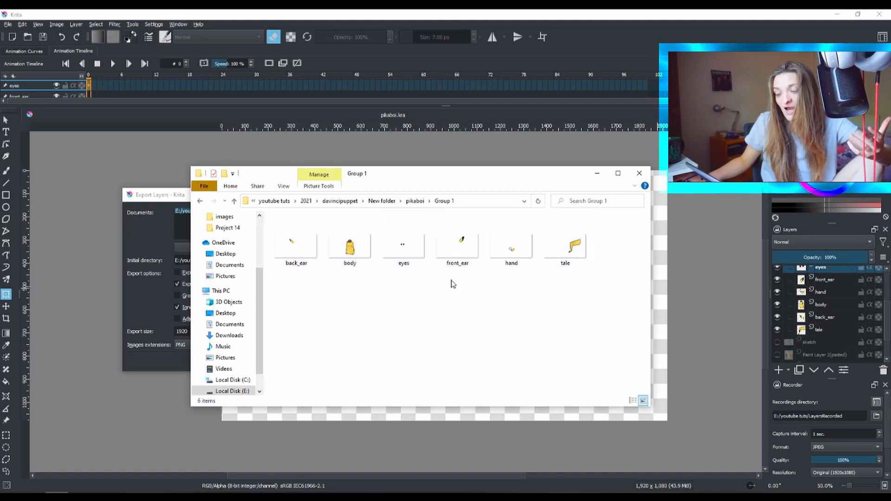
{"action": "mouse_move", "coordinate": [548, 347]}
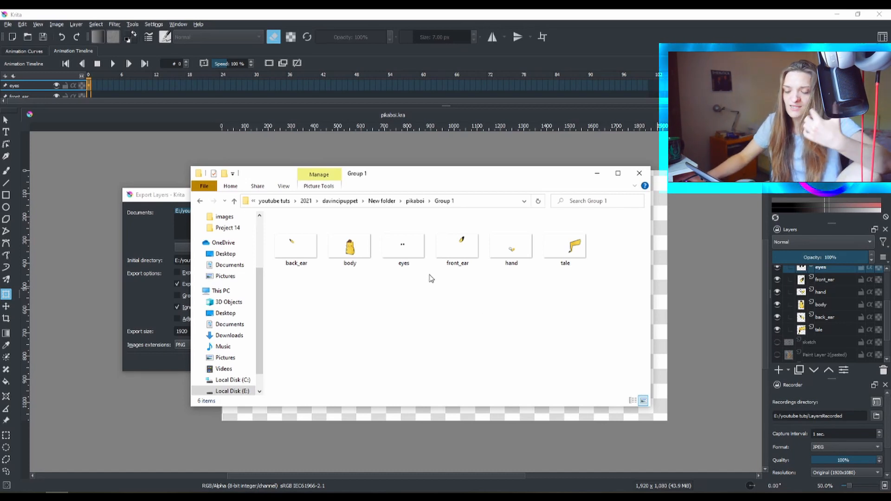
{"action": "mouse_move", "coordinate": [475, 325]}
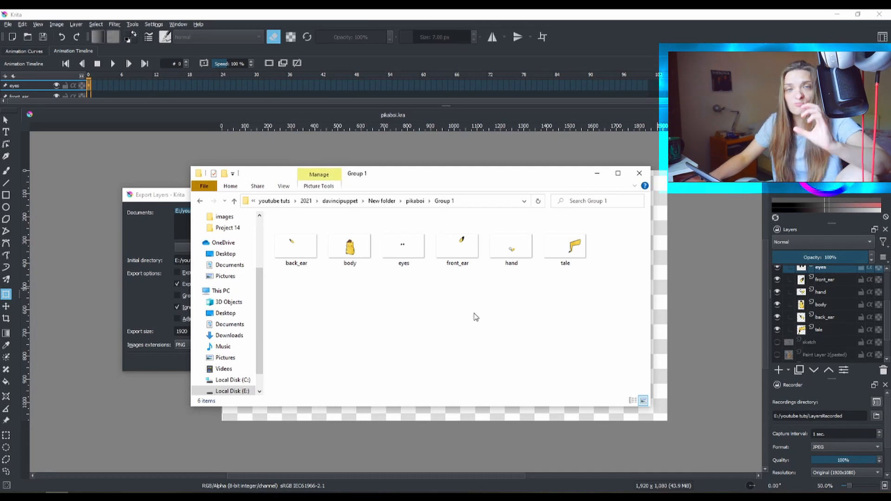
{"action": "mouse_move", "coordinate": [494, 328]}
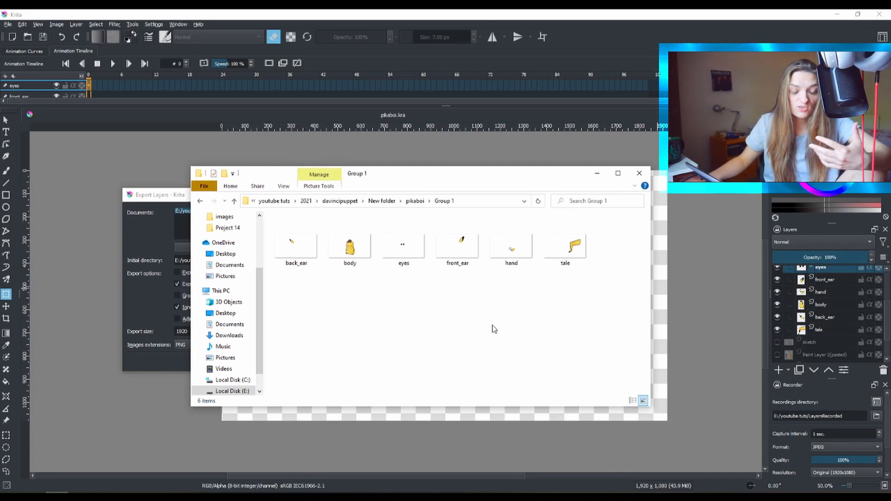
{"action": "left_click", "coordinate": [350, 246]}
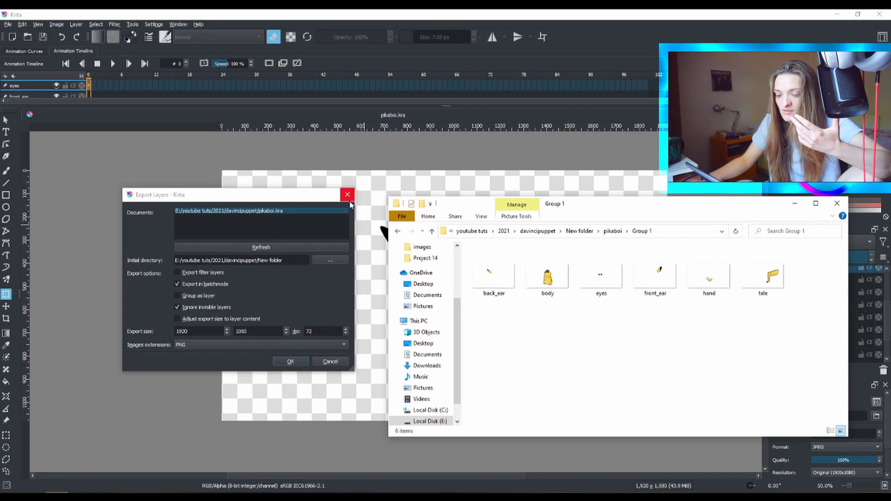
{"action": "mouse_move", "coordinate": [351, 205]}
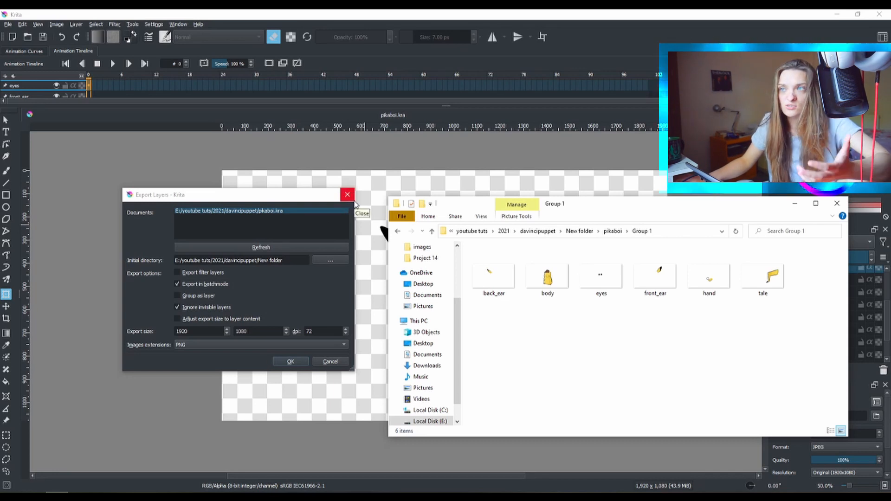